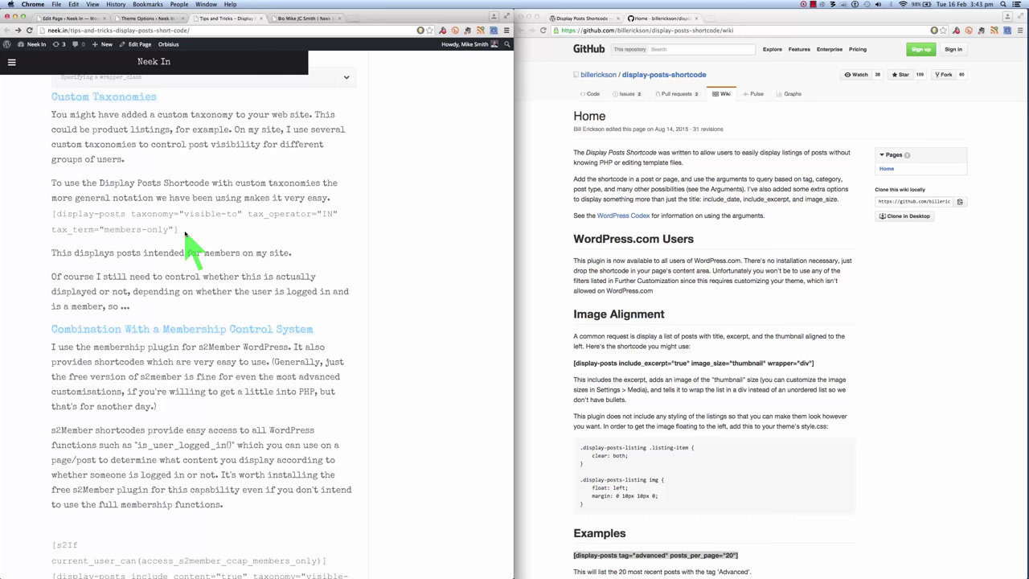
mouse_move(158, 241)
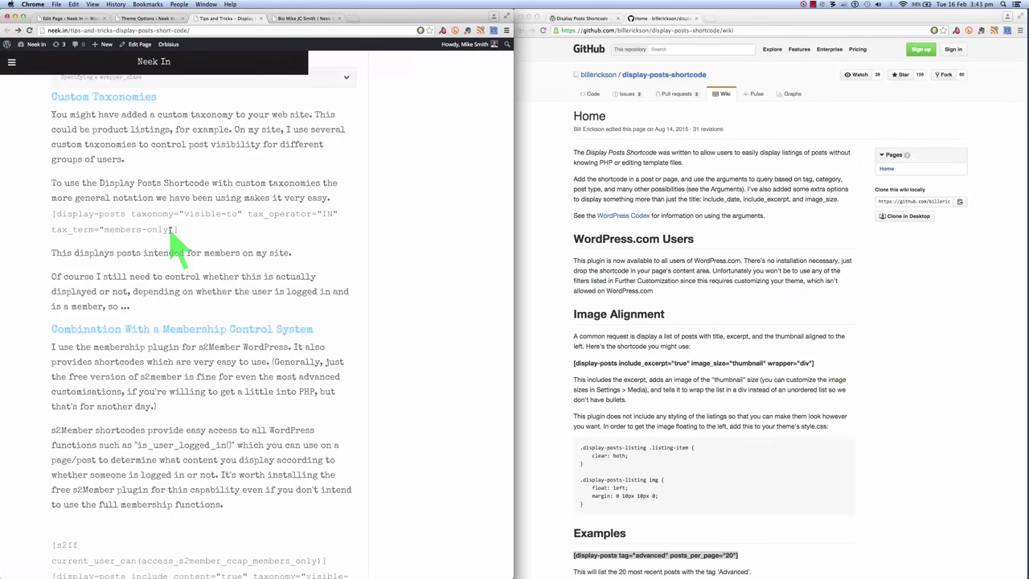
mouse_move(209, 225)
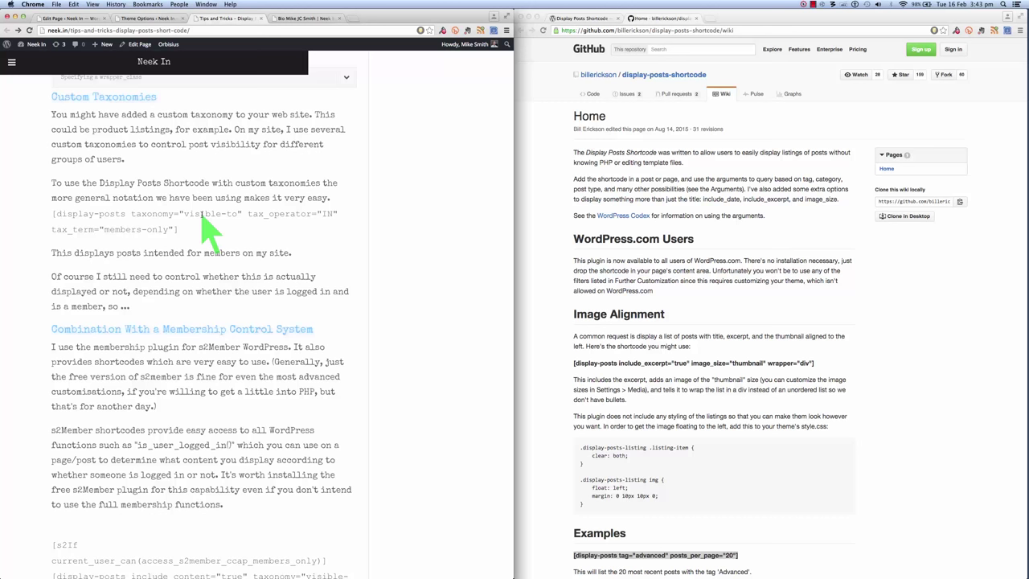
mouse_move(338, 260)
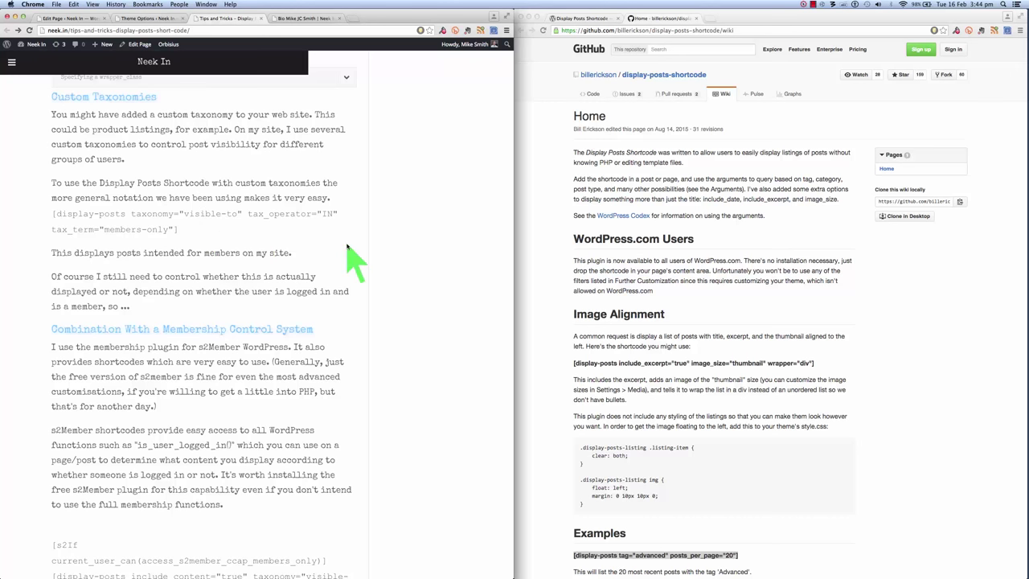
mouse_move(386, 289)
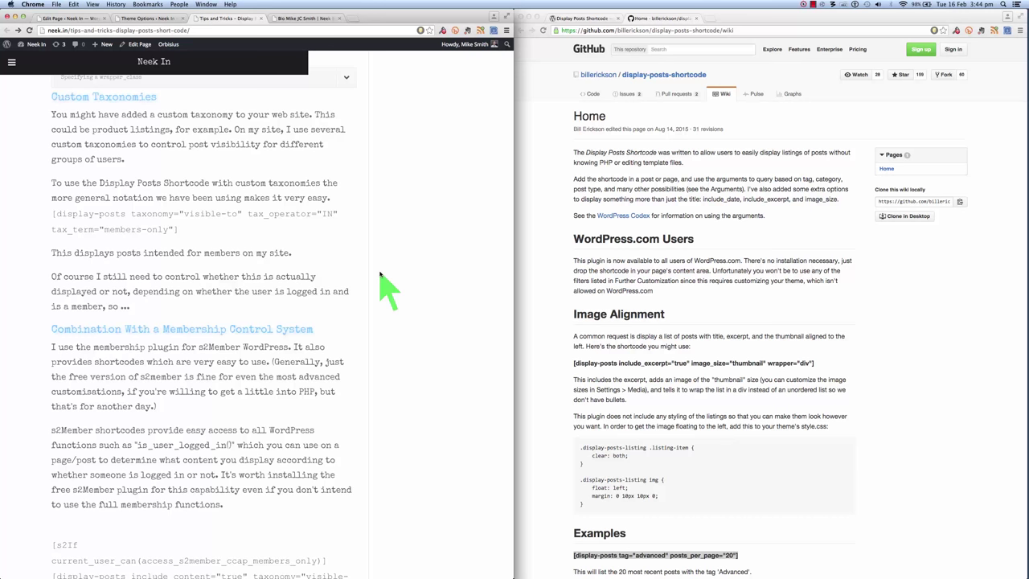
- Select the word 'PHP' and the nearby shortcode lines while reading down the article
scroll("down", 3)
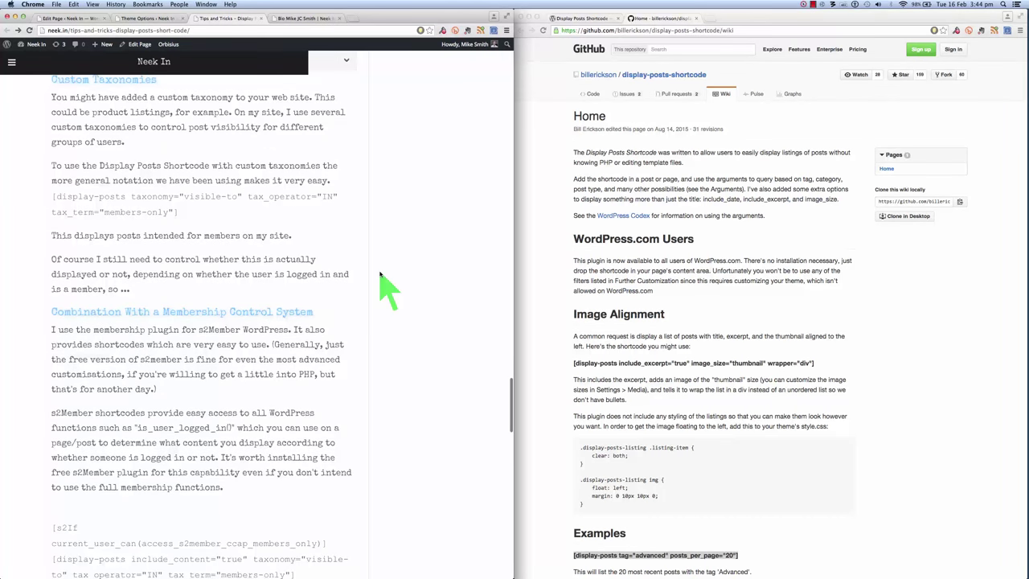
scroll("down", 3)
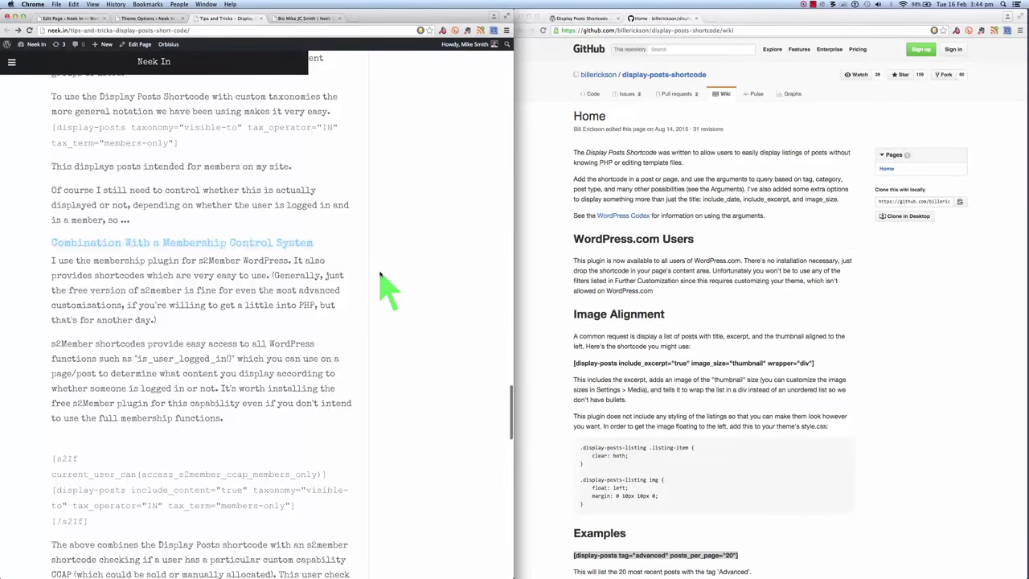
scroll("down", 3)
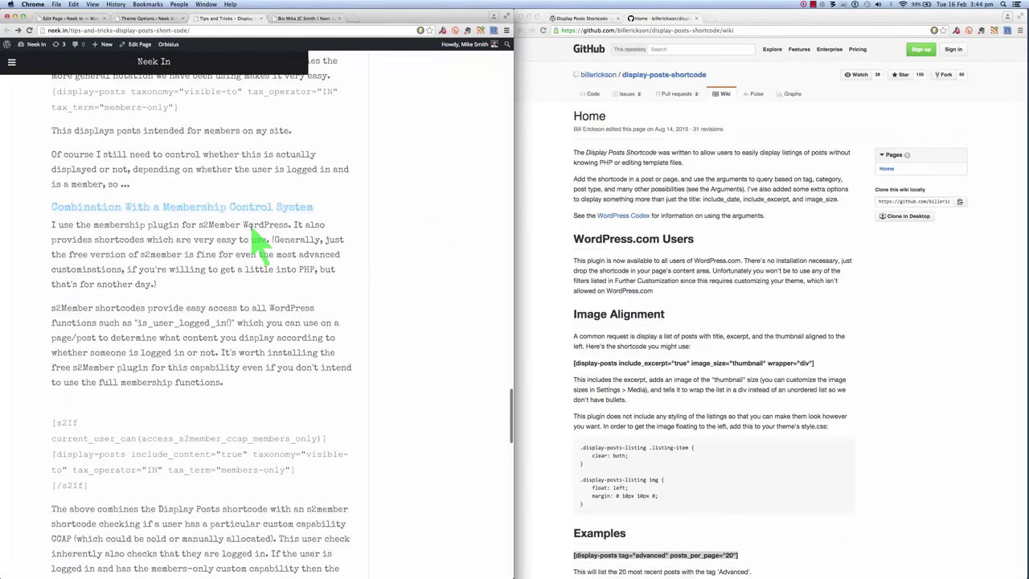
mouse_move(302, 241)
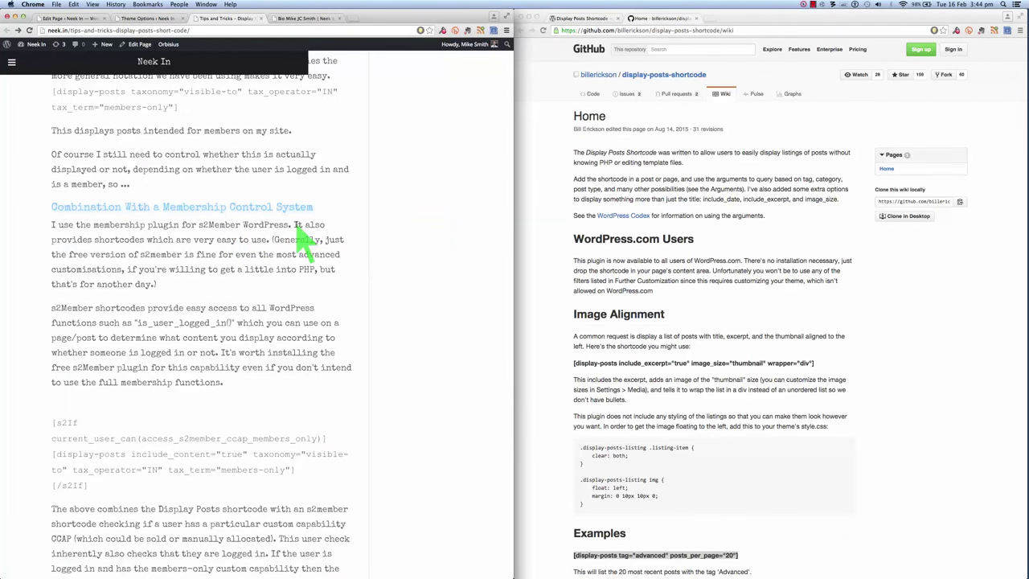
mouse_move(402, 265)
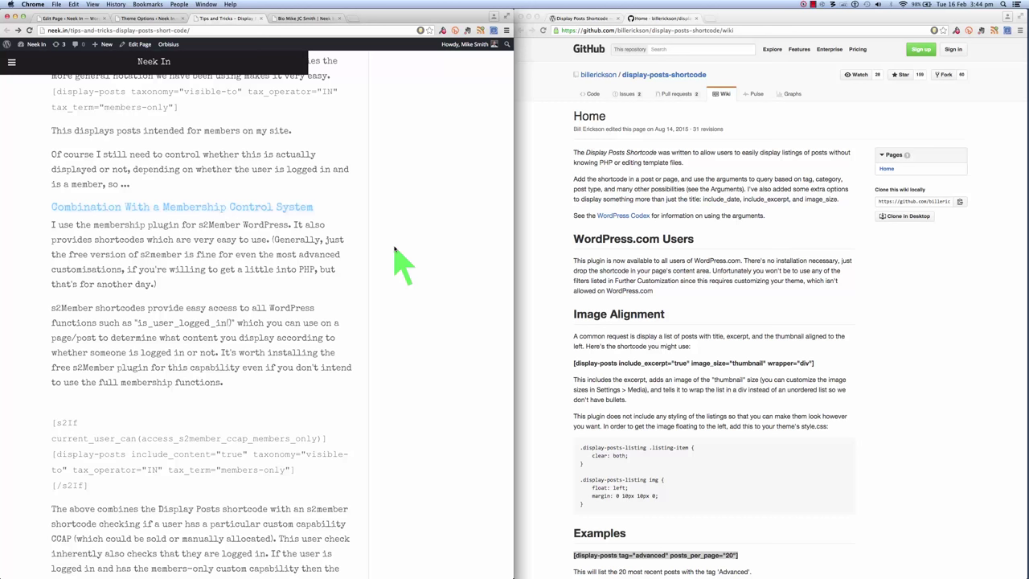
mouse_move(189, 289)
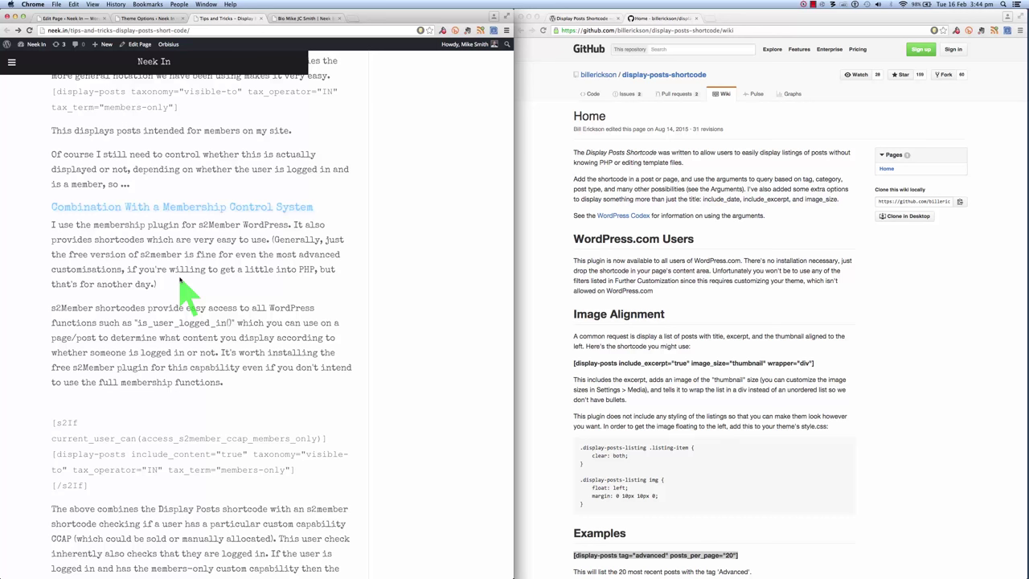
mouse_move(256, 297)
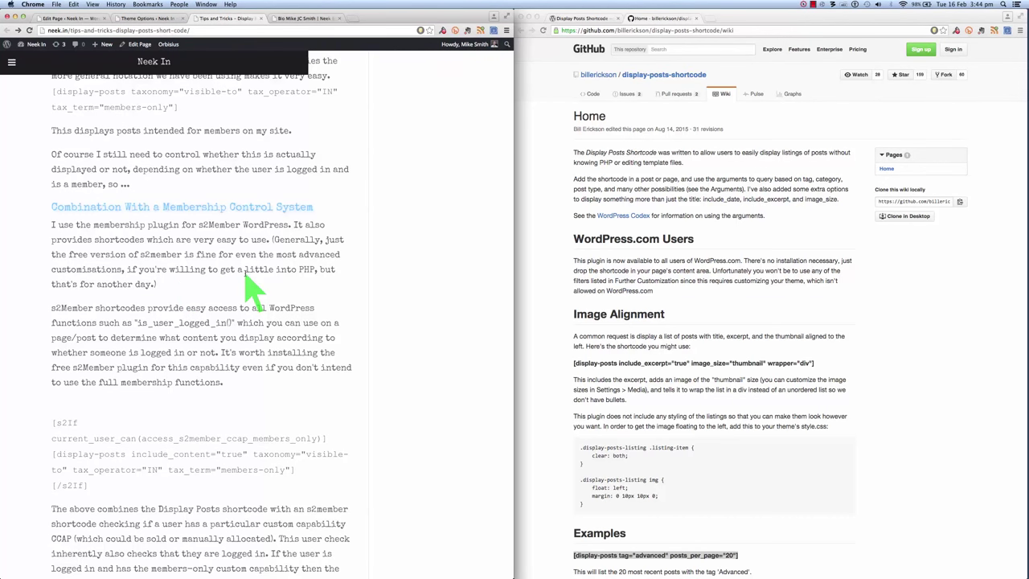
mouse_move(305, 286)
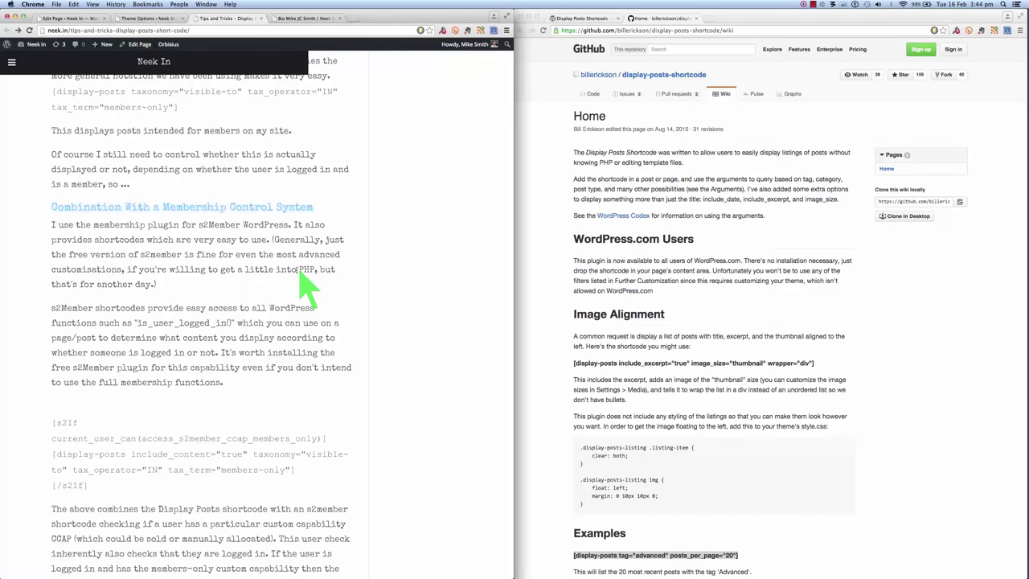
double_click(308, 270)
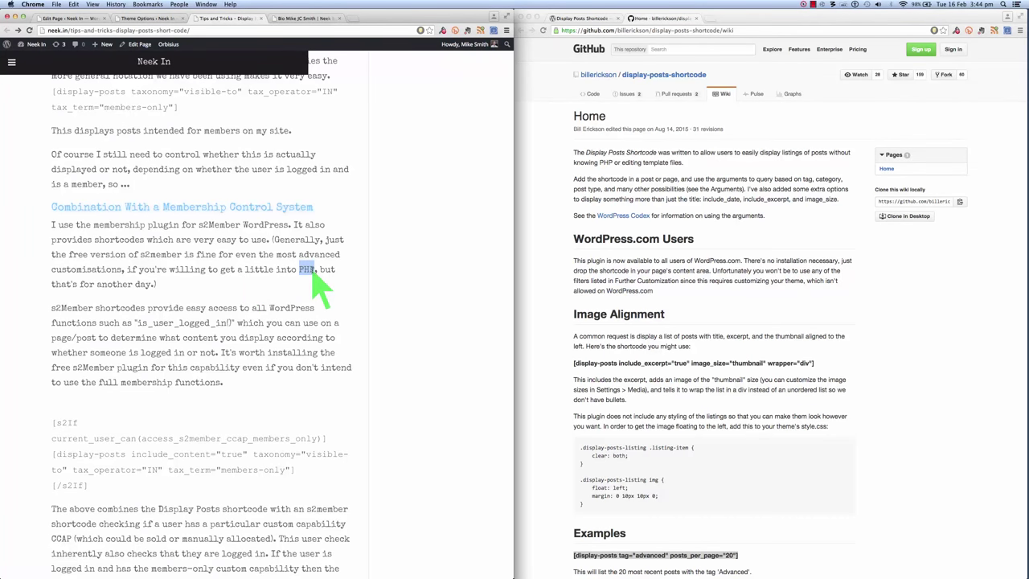
mouse_move(378, 297)
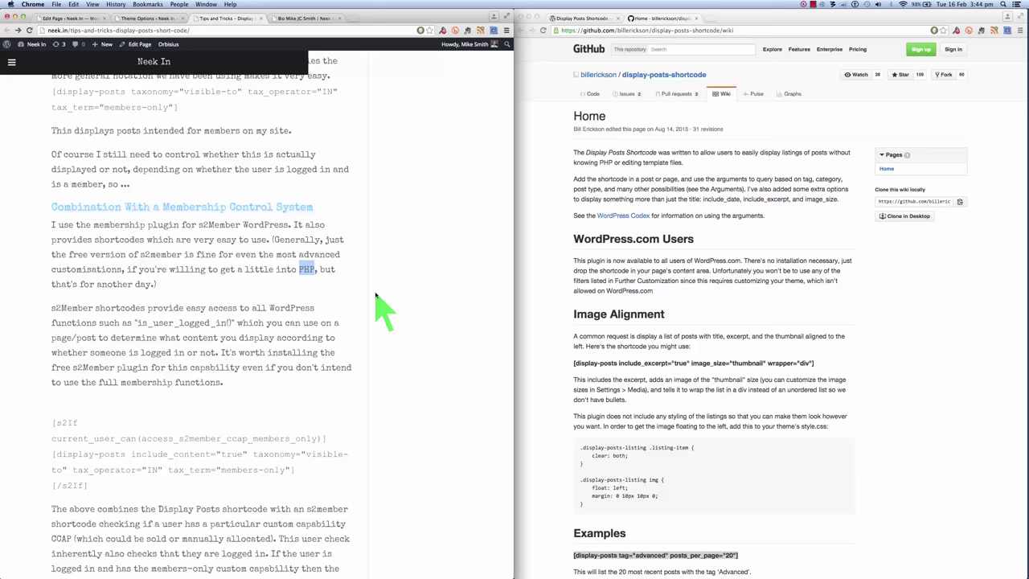
scroll("down", 3)
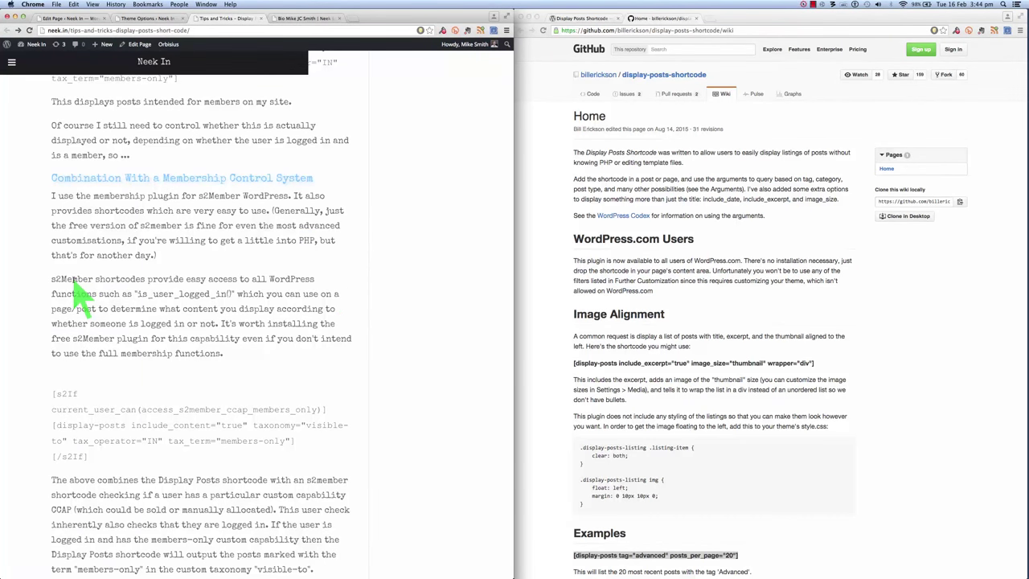
left_click_drag(51, 280, 222, 354)
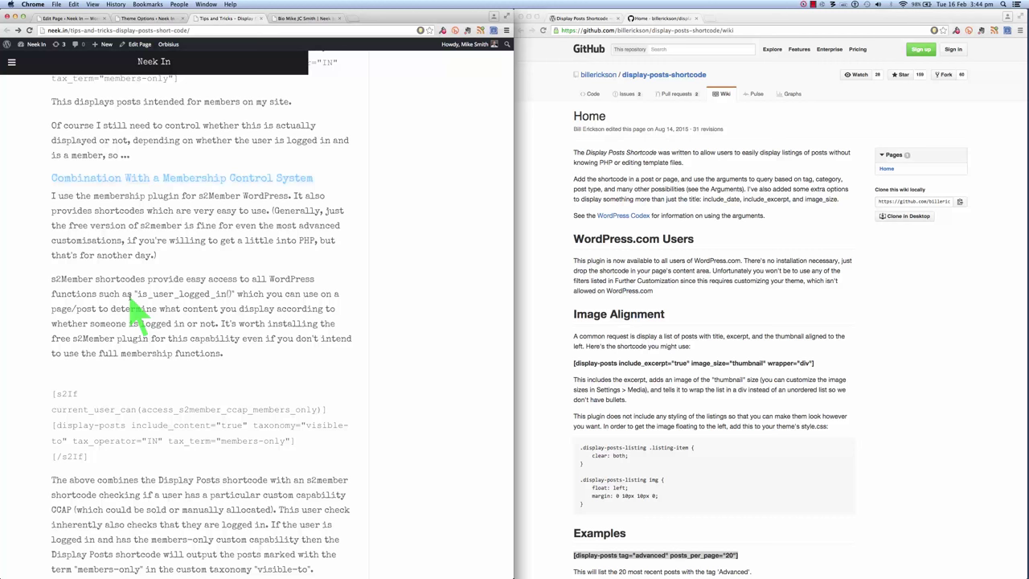
mouse_move(184, 315)
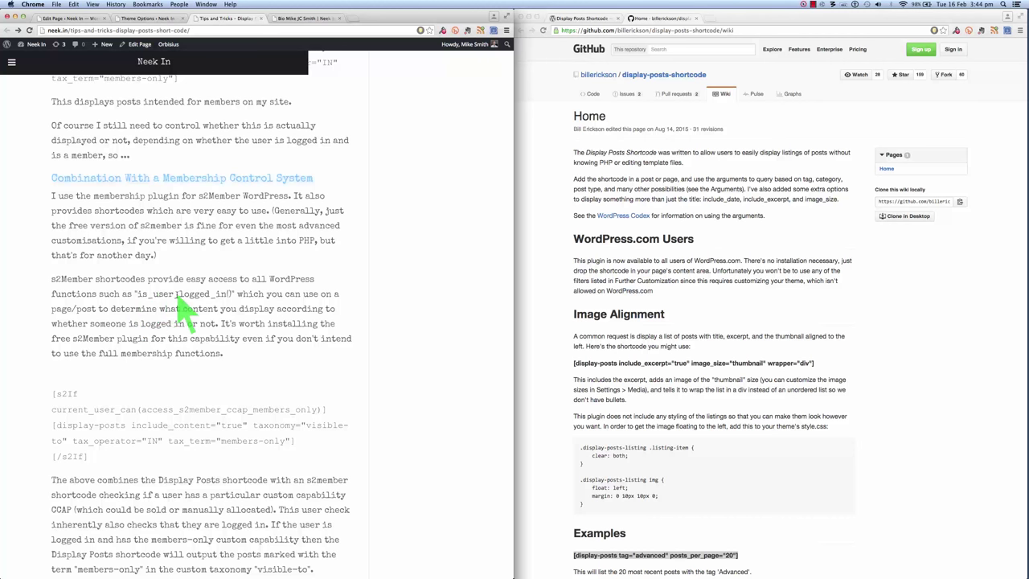
mouse_move(238, 305)
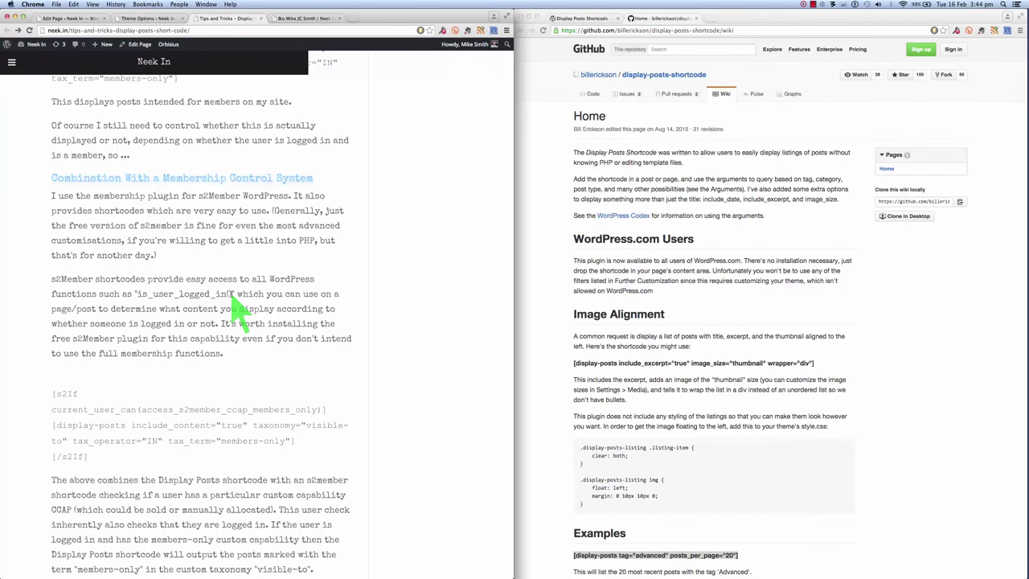
double_click(184, 292)
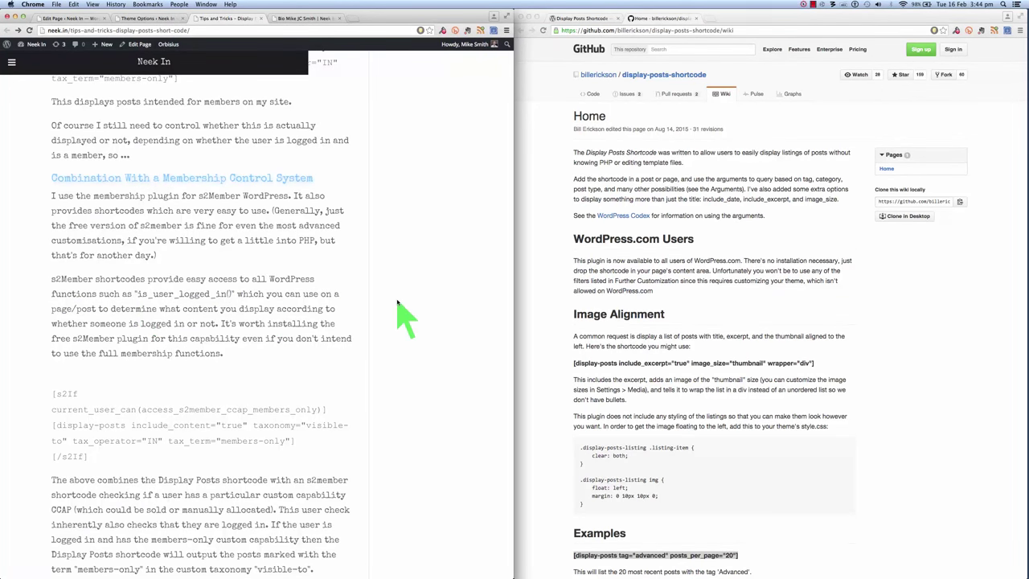
scroll("down", 3)
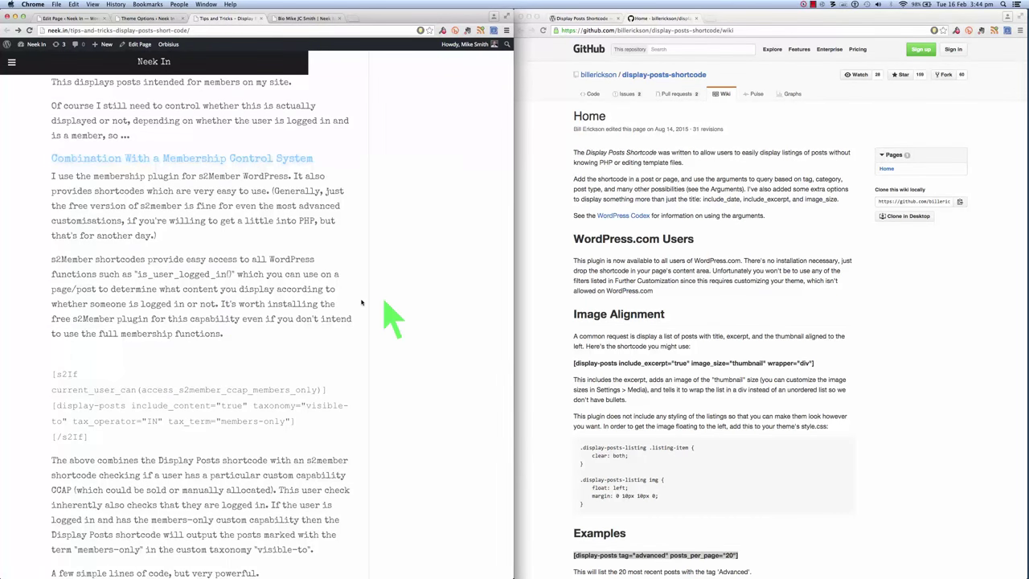
mouse_move(238, 322)
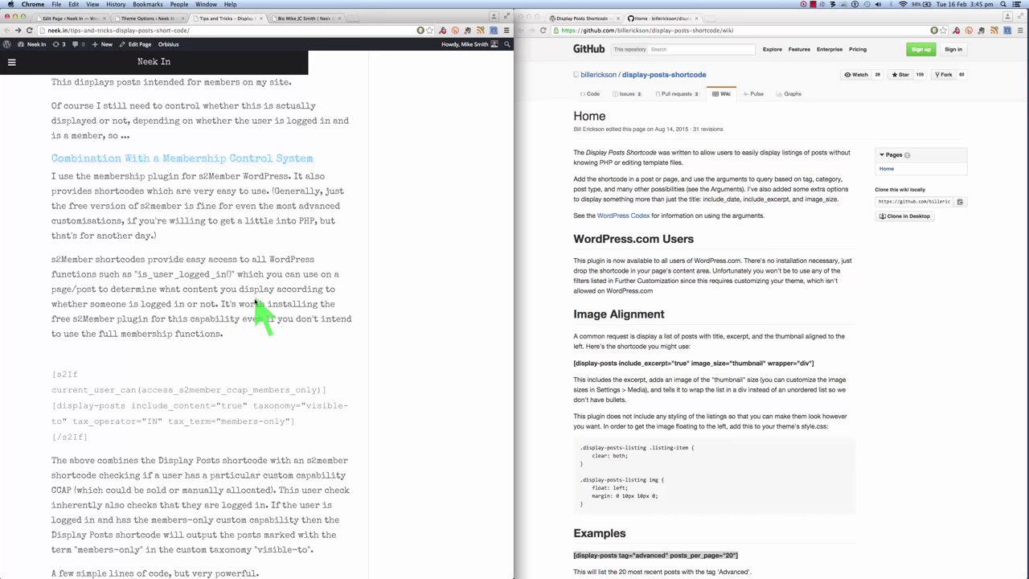
mouse_move(235, 342)
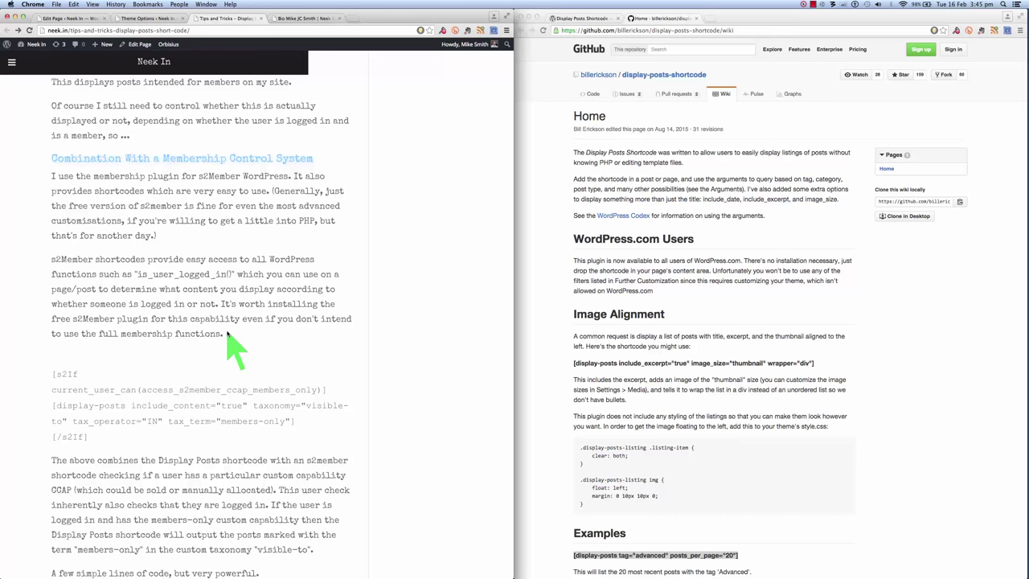
mouse_move(220, 321)
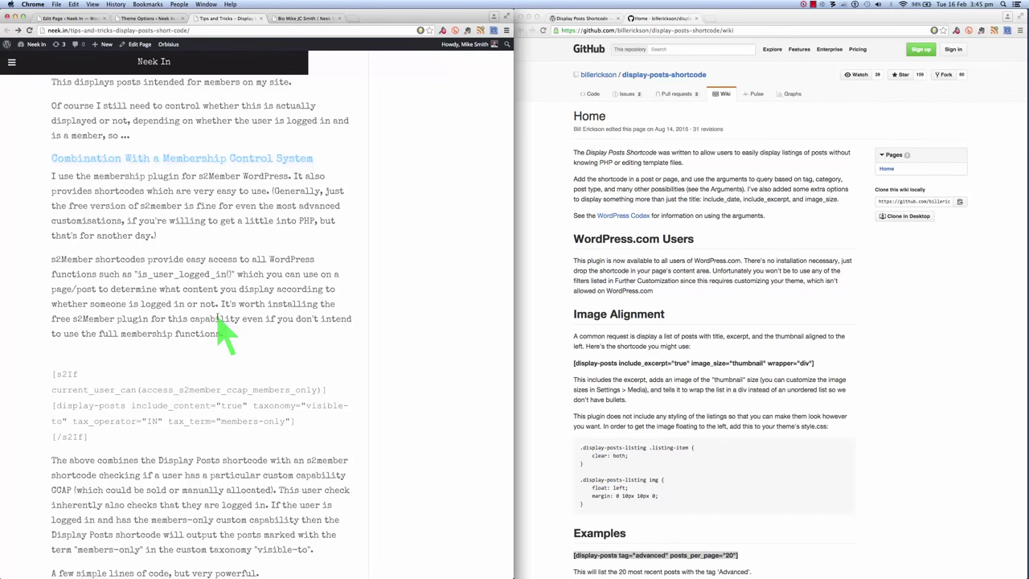
- Highlight the [display-posts] lines inside the [s2If] conditional block and its explanation
scroll("down", 3)
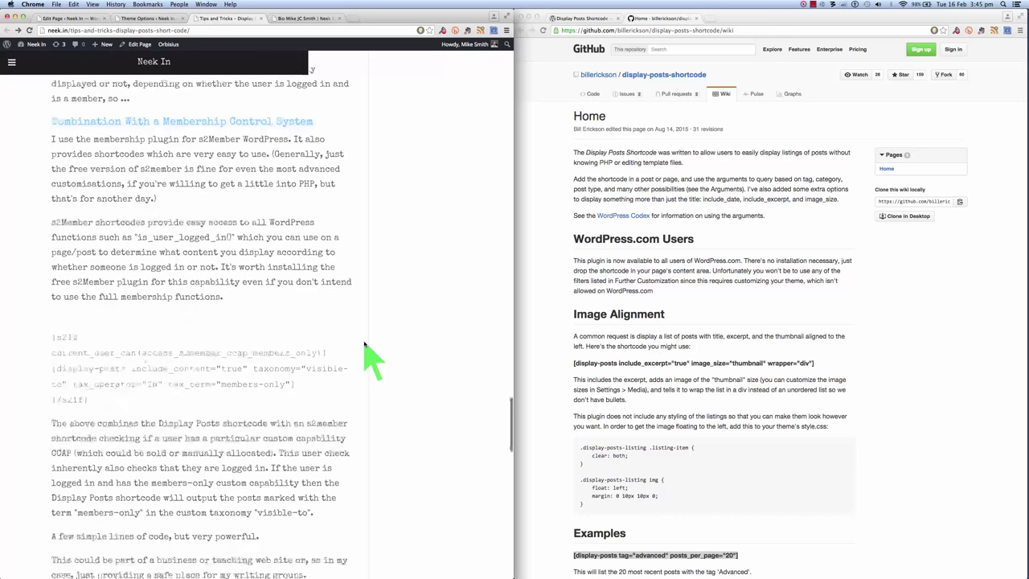
scroll("down", 3)
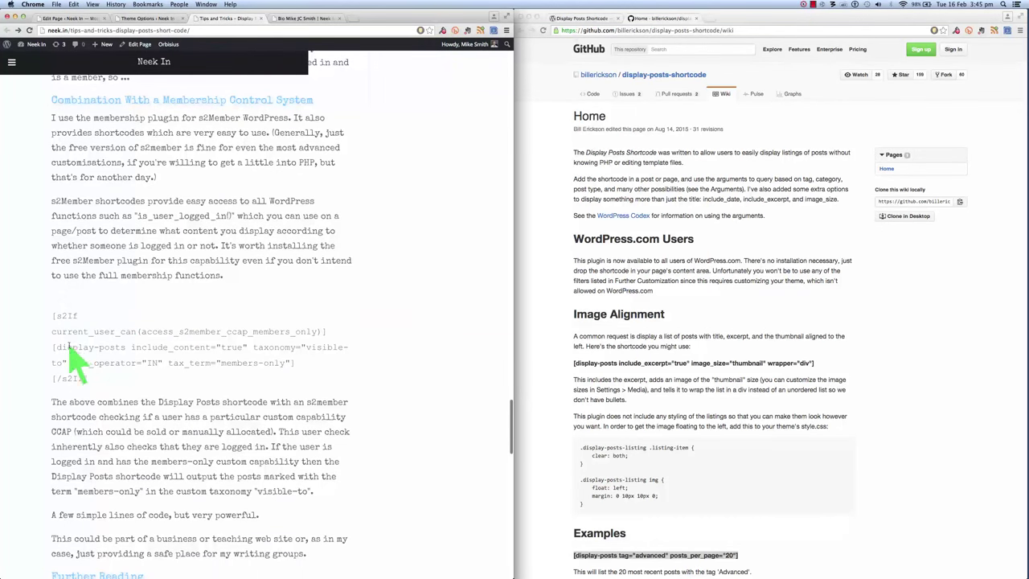
left_click_drag(52, 347, 296, 363)
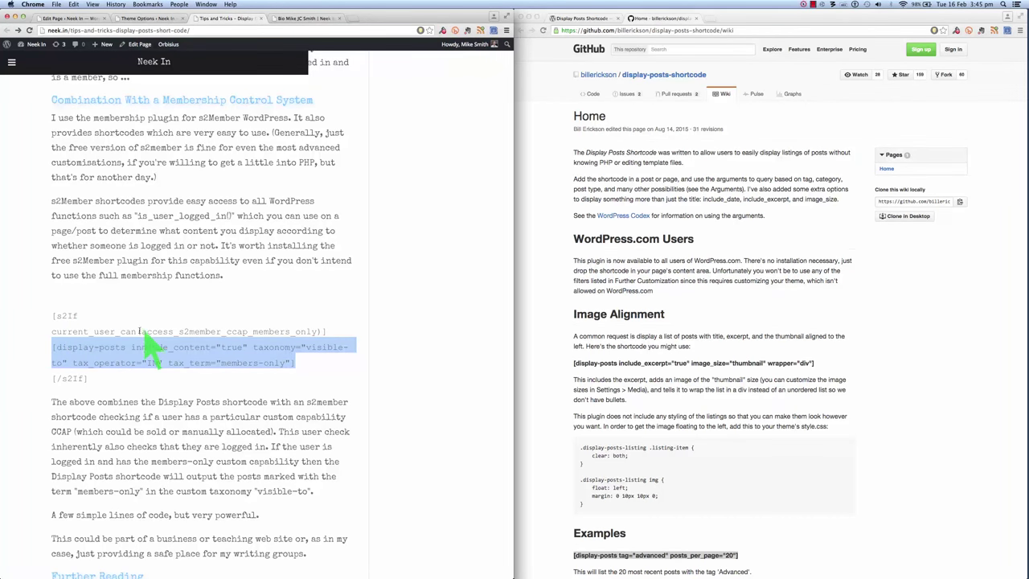
mouse_move(259, 357)
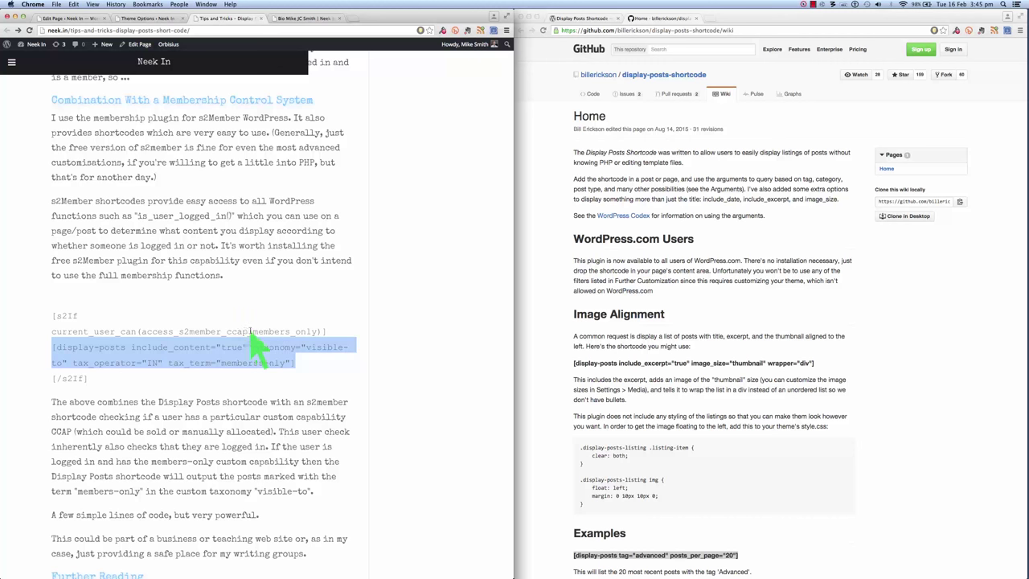
mouse_move(313, 357)
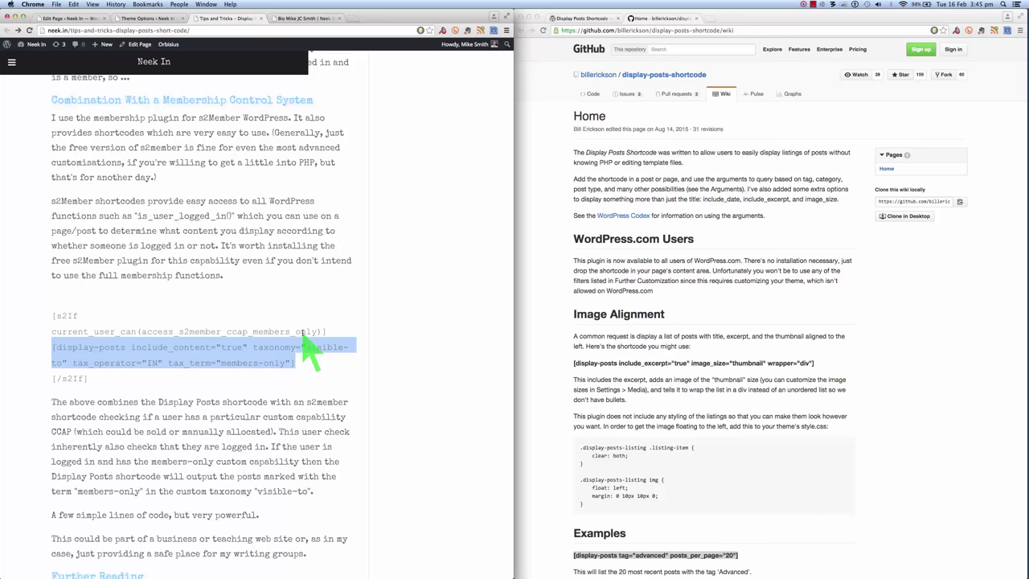
mouse_move(148, 384)
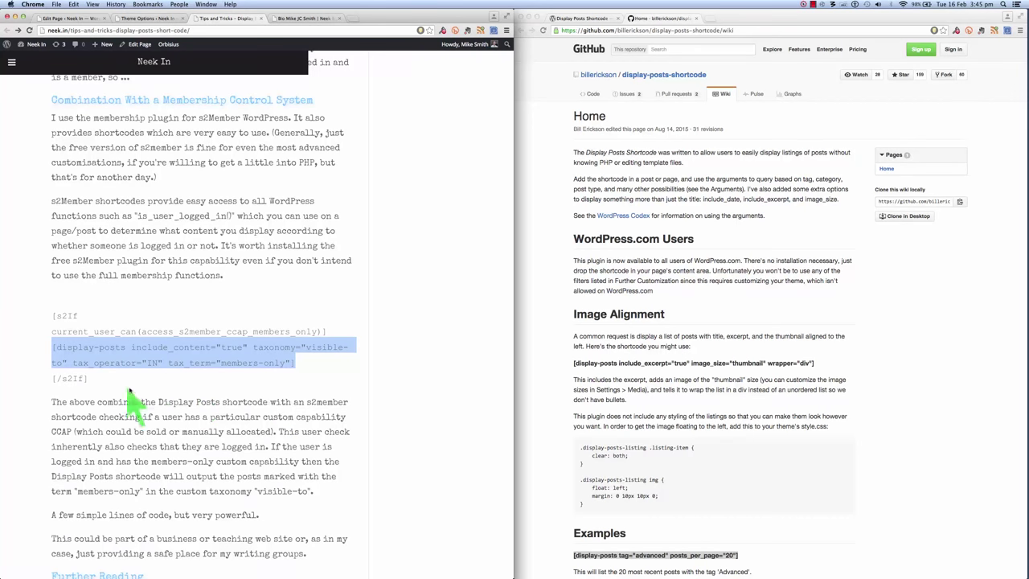
mouse_move(100, 412)
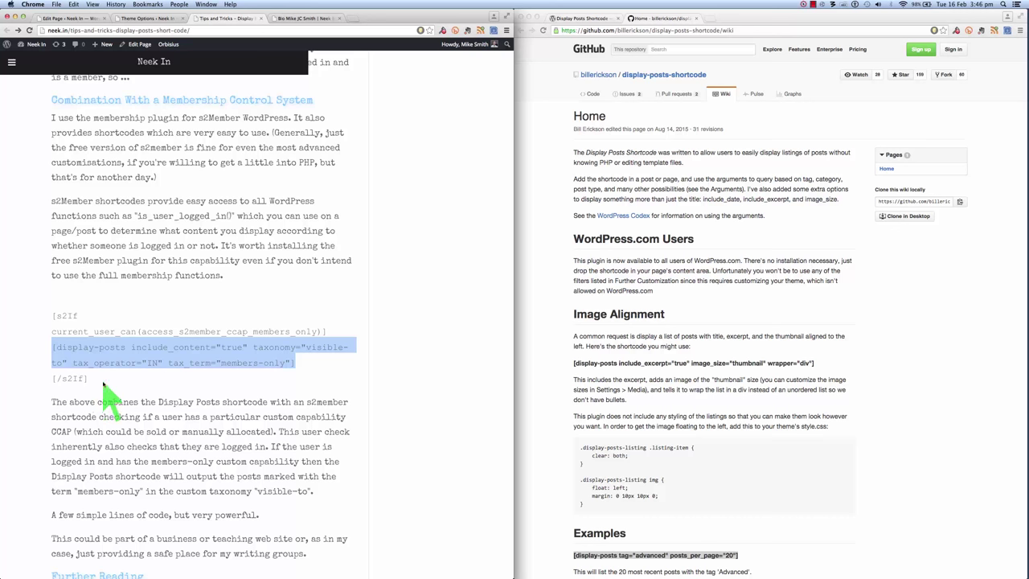
mouse_move(196, 402)
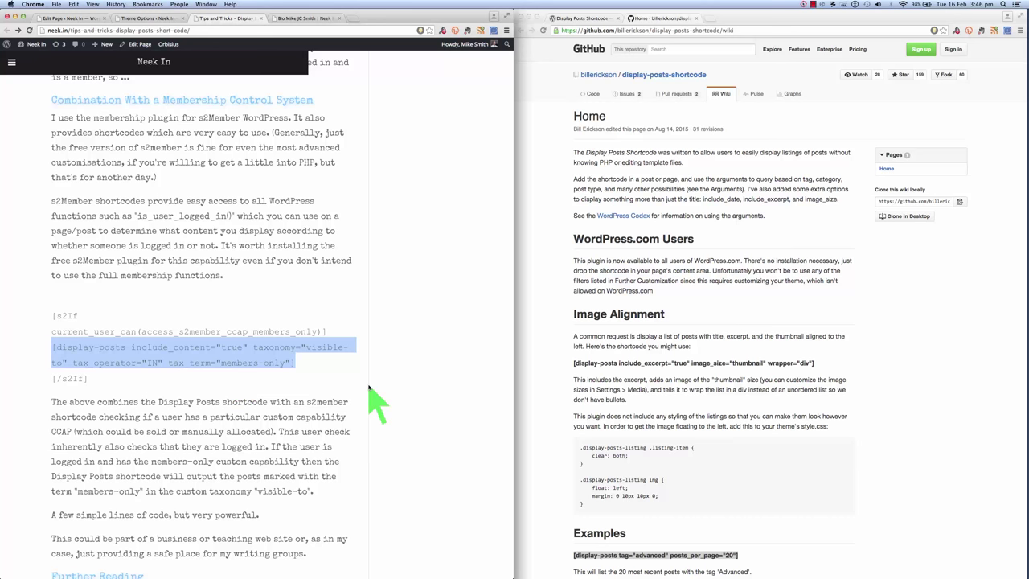
scroll("down", 3)
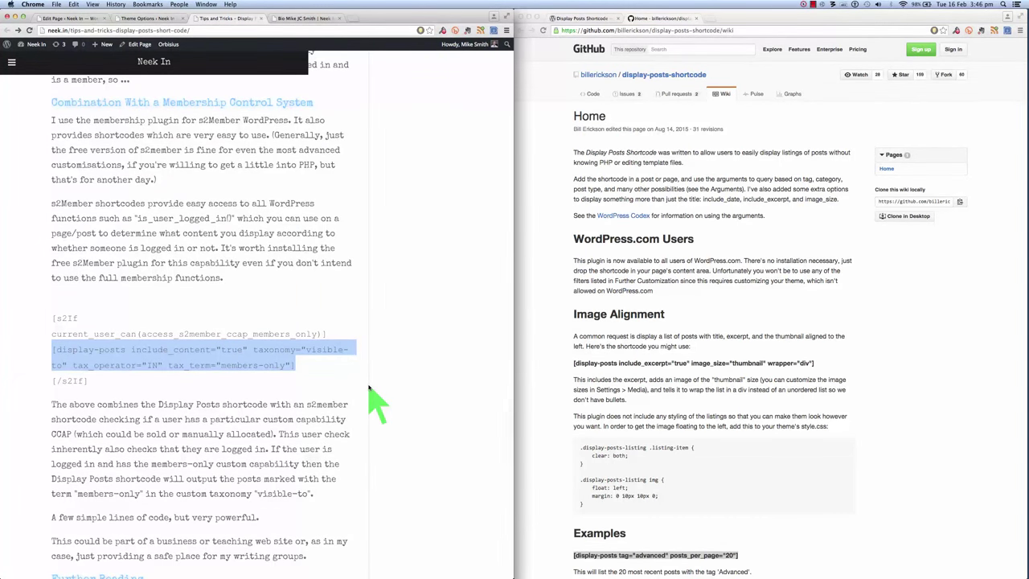
mouse_move(450, 329)
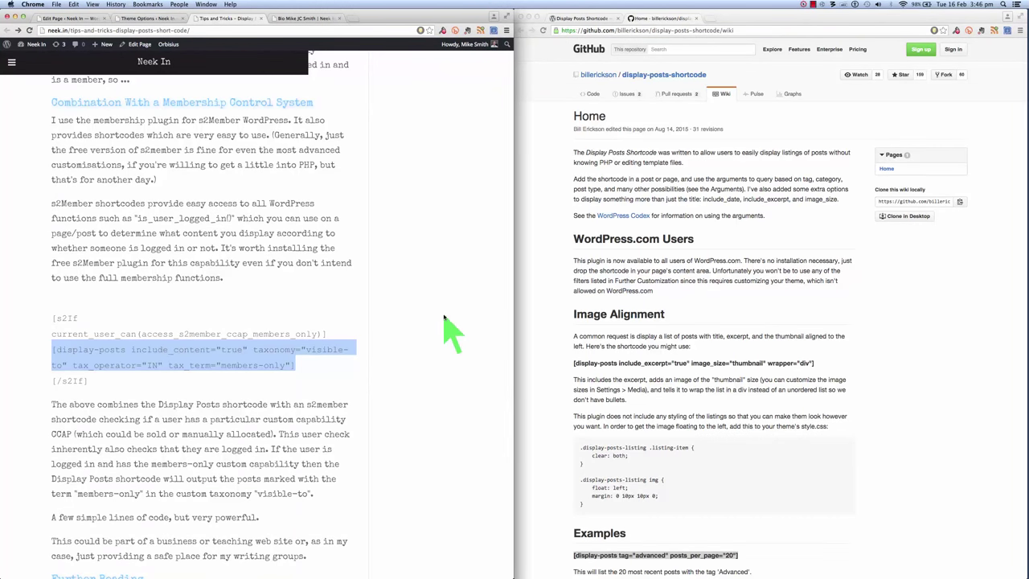